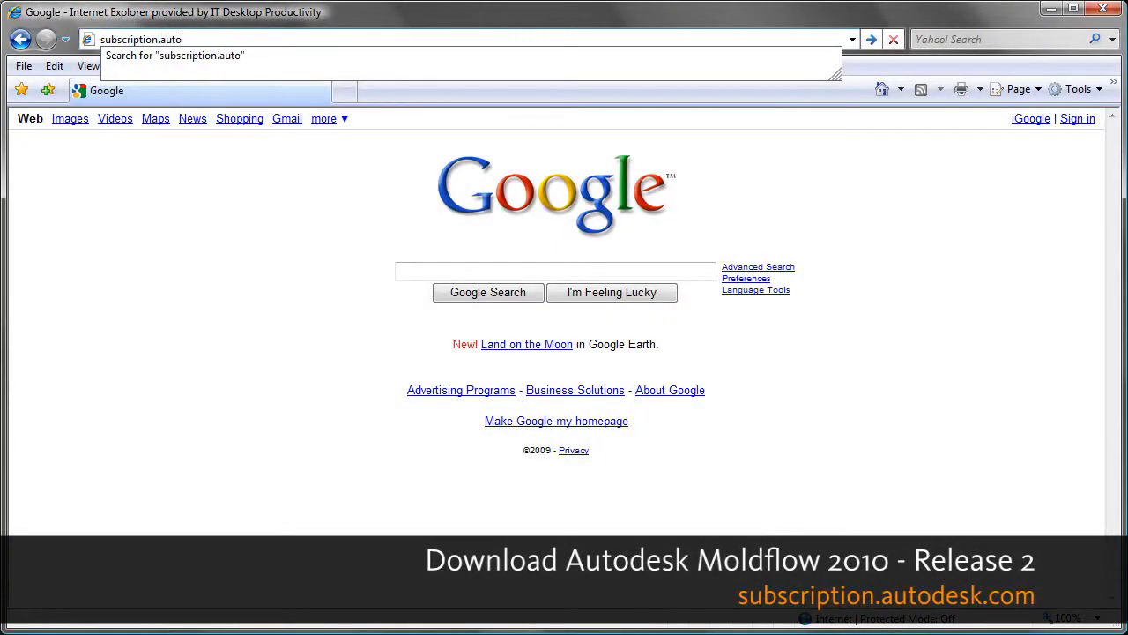
- Load subscription.autodesk.com and follow the Moldflow Insight 2010, Release 2 add-on link
key(Return)
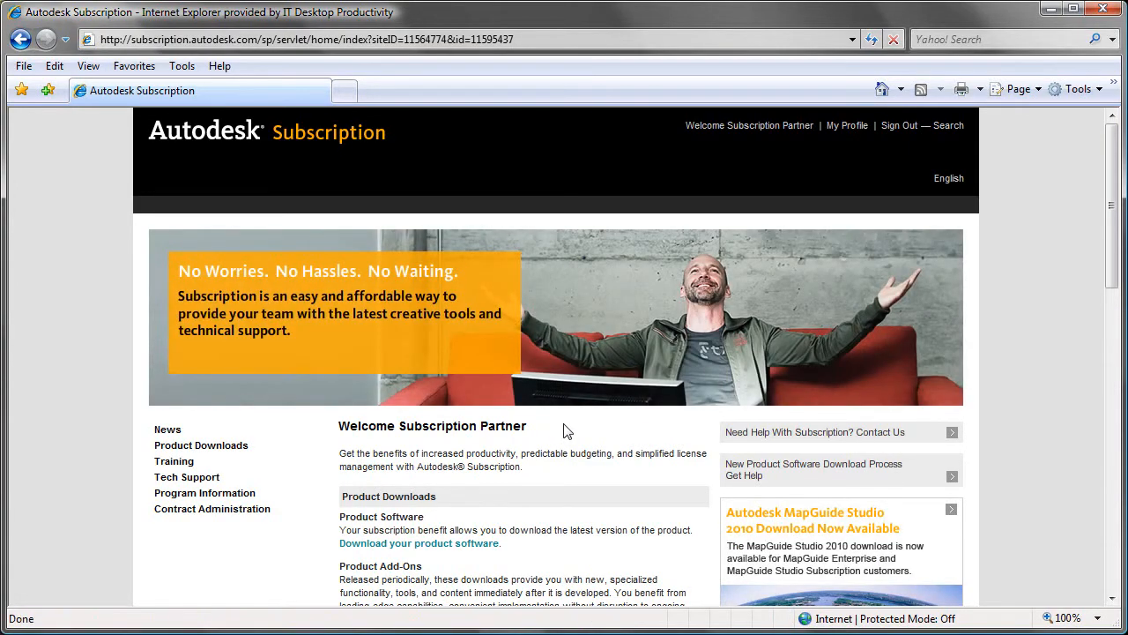
scroll(down, 3)
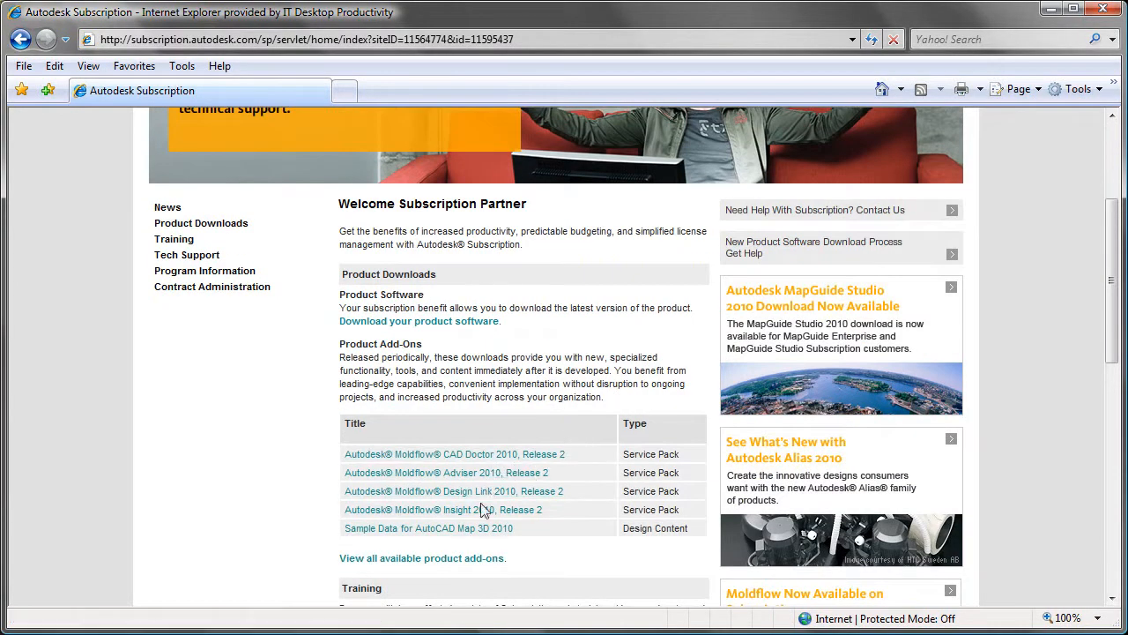
click(435, 510)
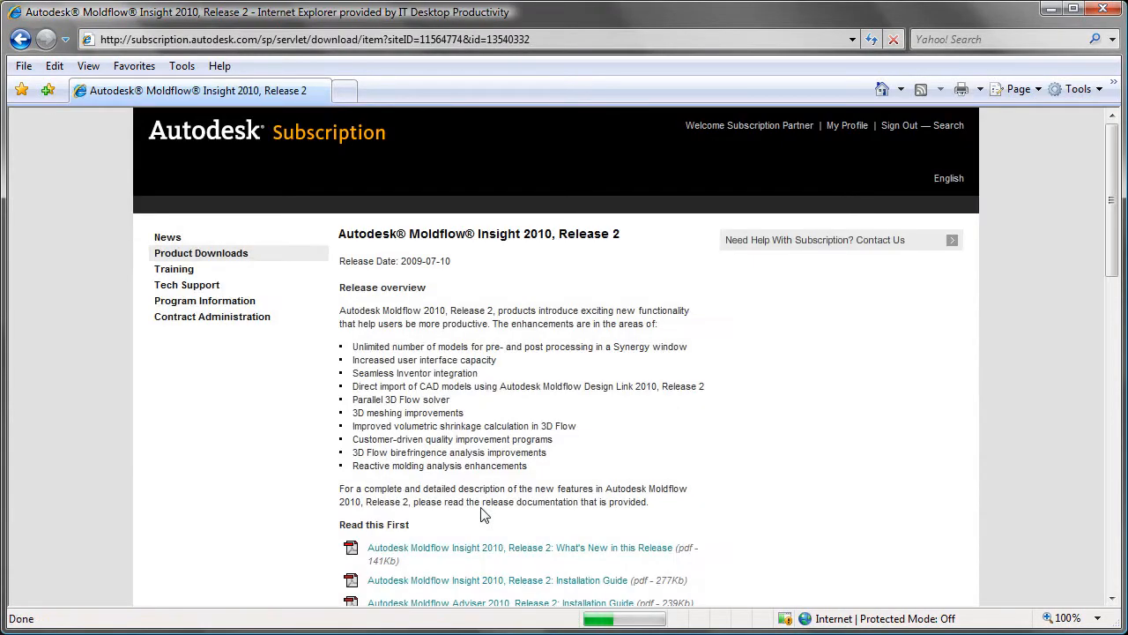
scroll(down, 3)
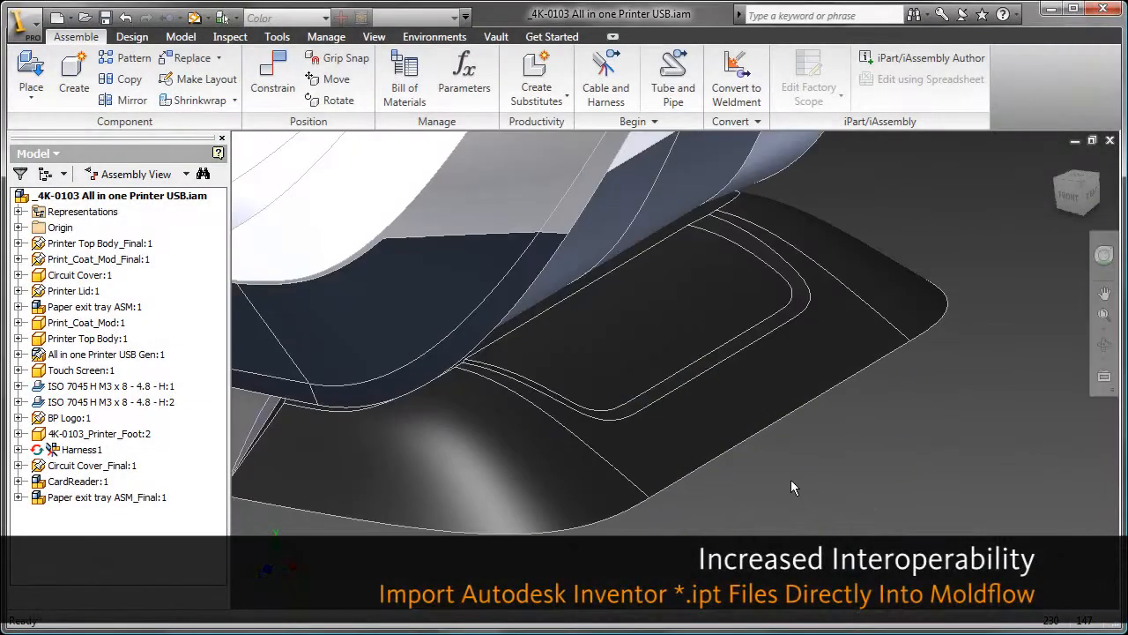
- Import the Inventor printer foot .ipt as a Dual-Domain study and dismiss the import log
click(98, 433)
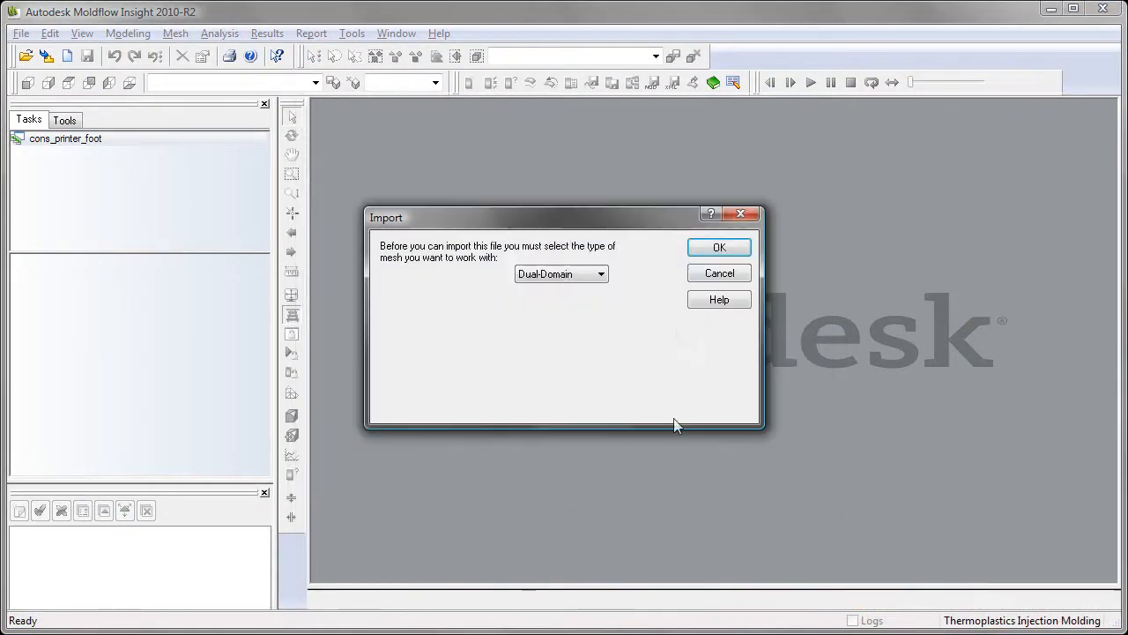
click(719, 247)
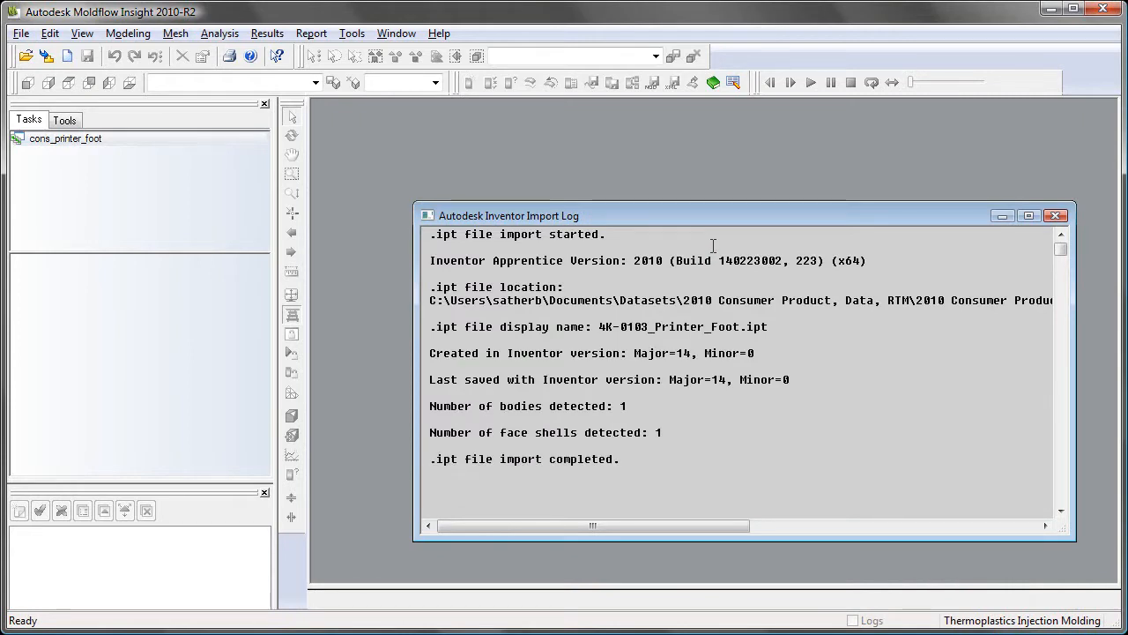
click(1054, 215)
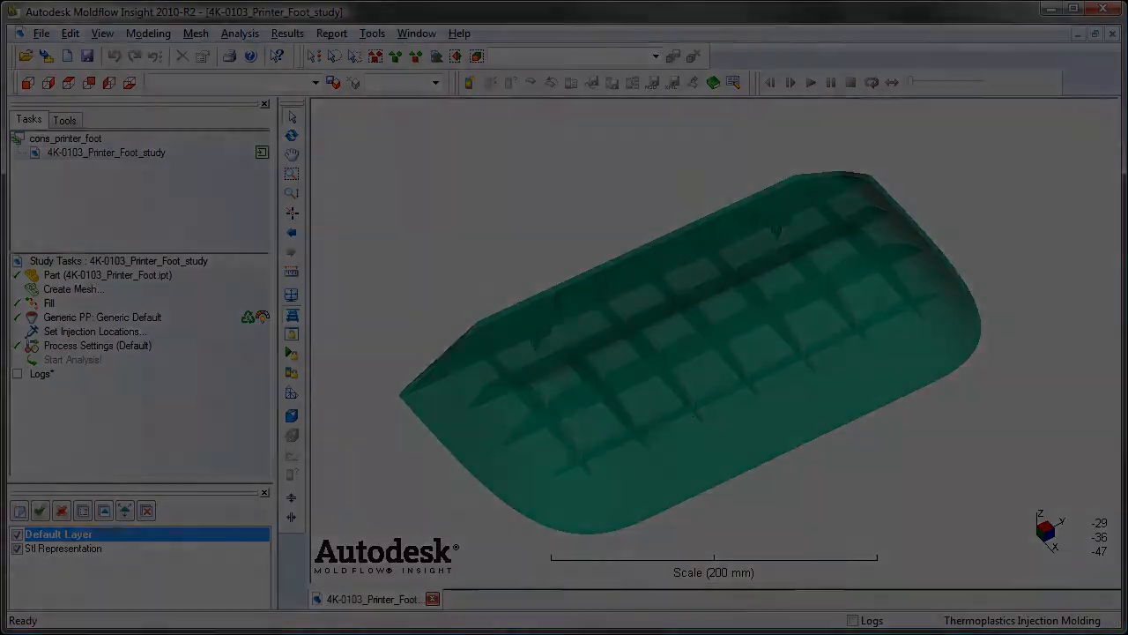
- Export the printer foot surface mesh as a mesh file named for the printer foot
click(41, 32)
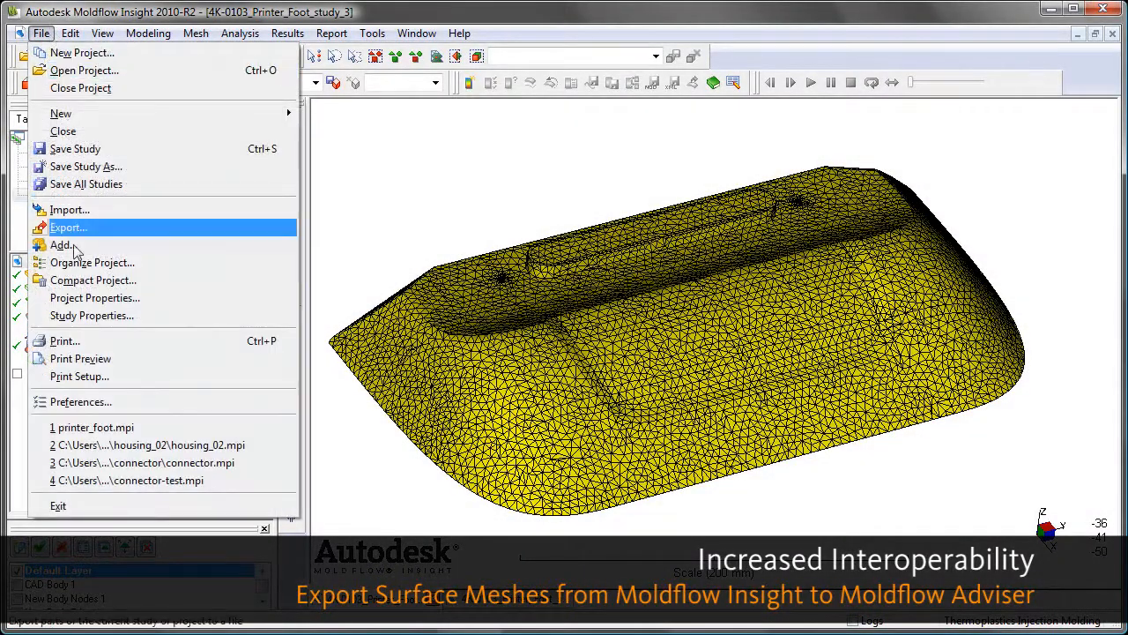
click(67, 227)
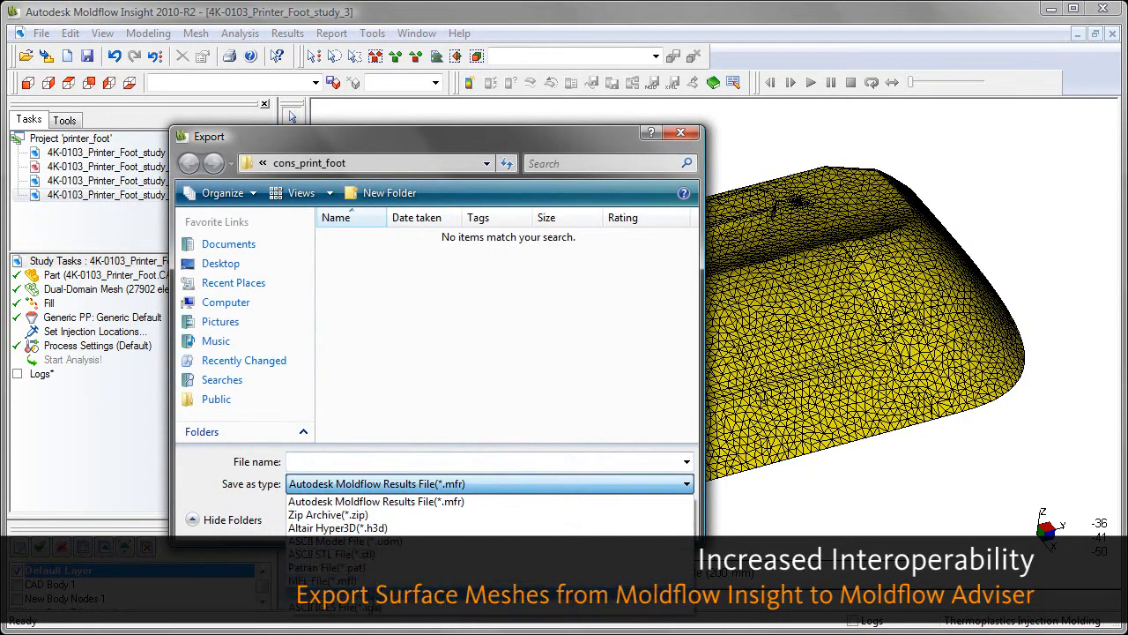
text(pr)
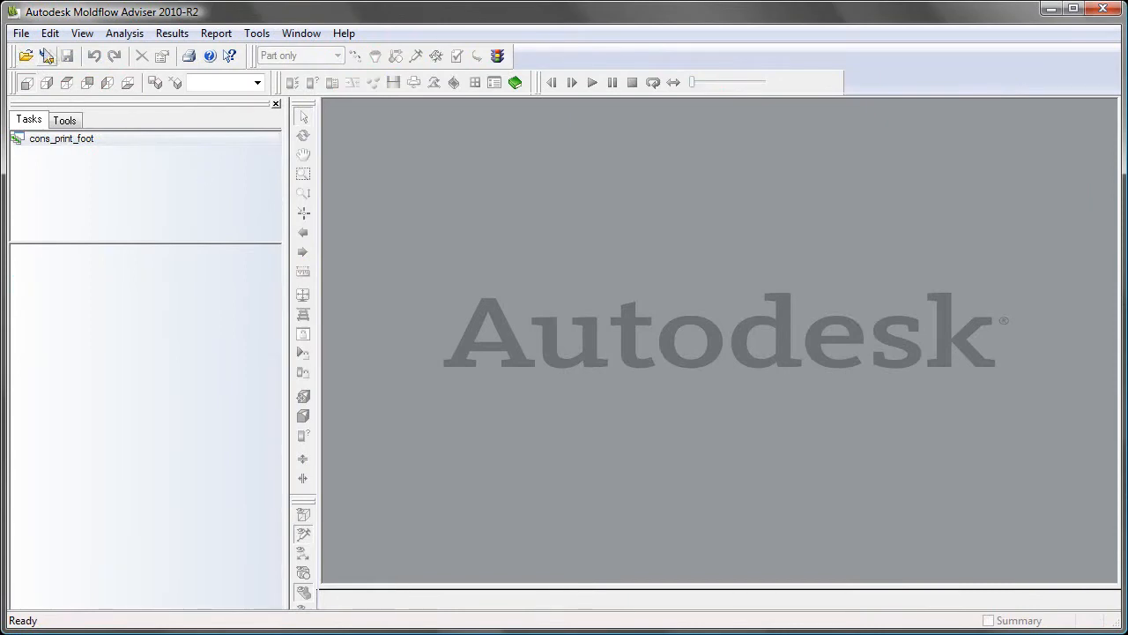
- Run the Import wizard on printer_foot.amm, keeping detected units and Standard - Dual Domain analysis
click(46, 54)
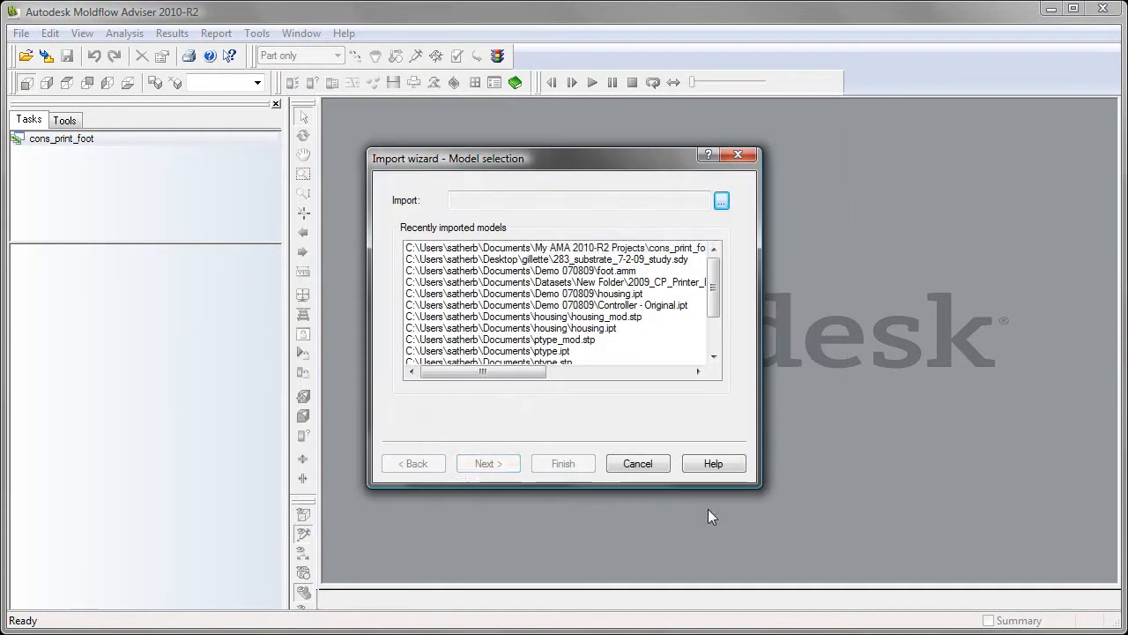
click(487, 462)
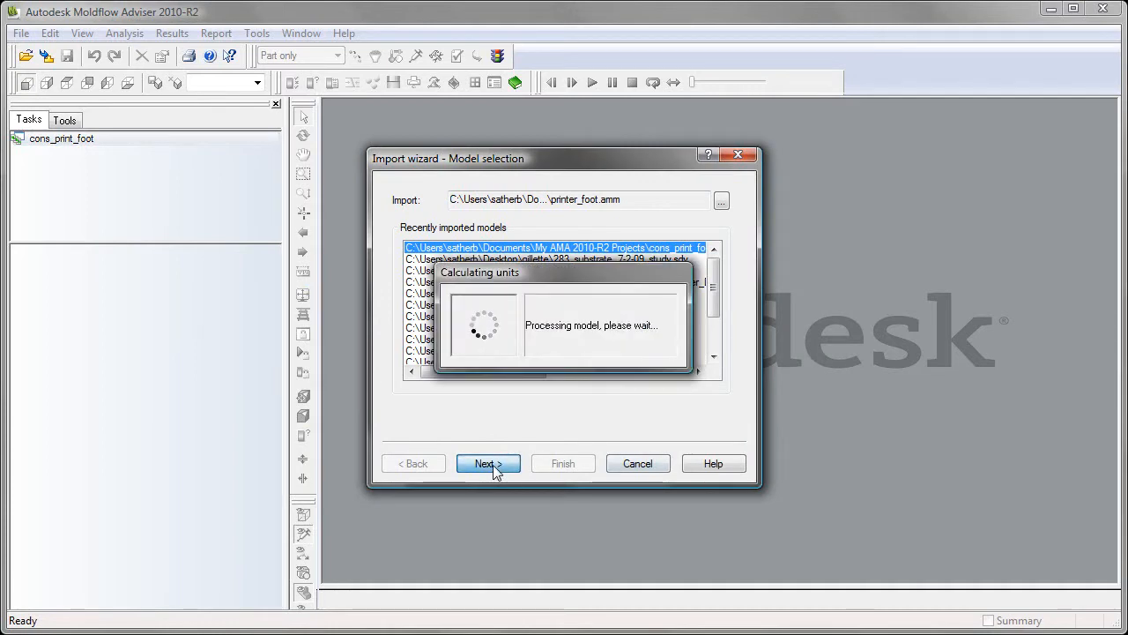
click(487, 462)
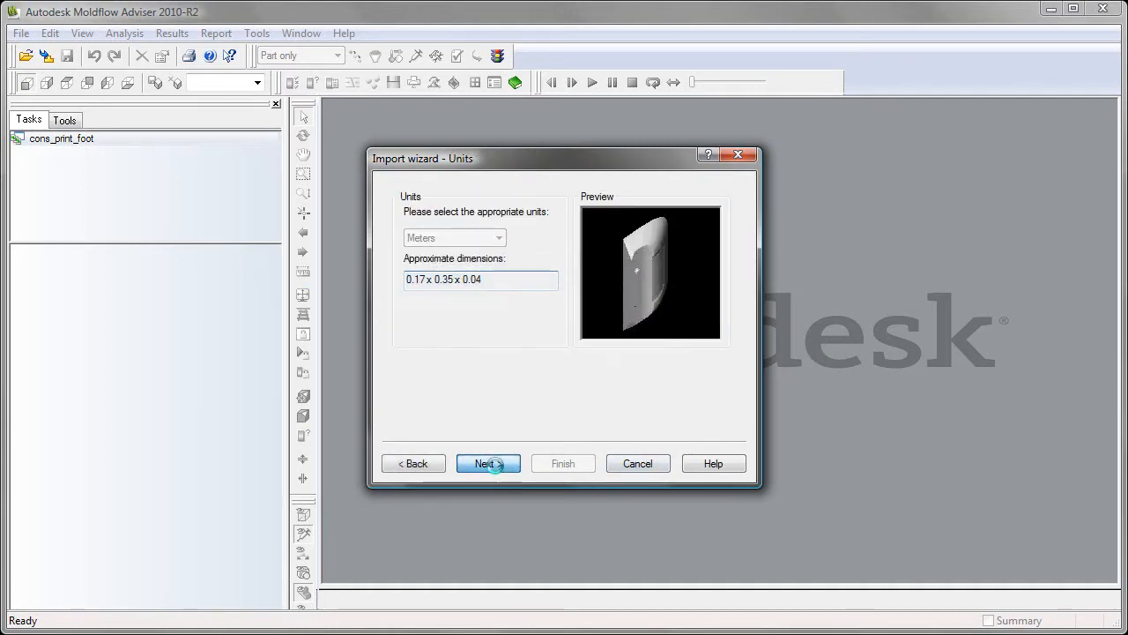
click(488, 462)
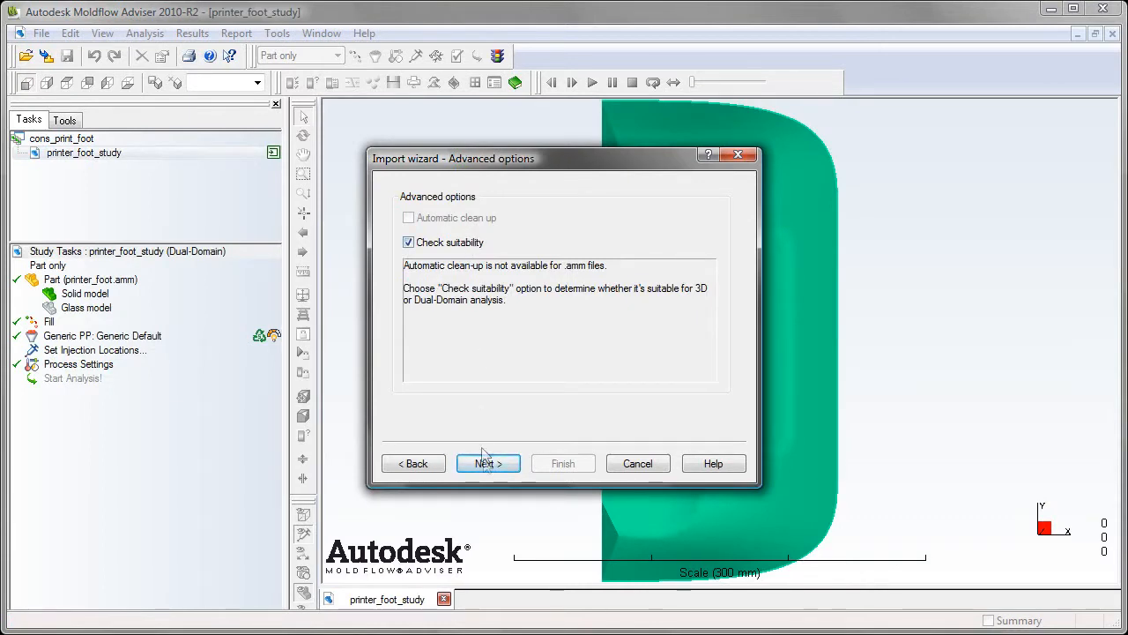
click(487, 462)
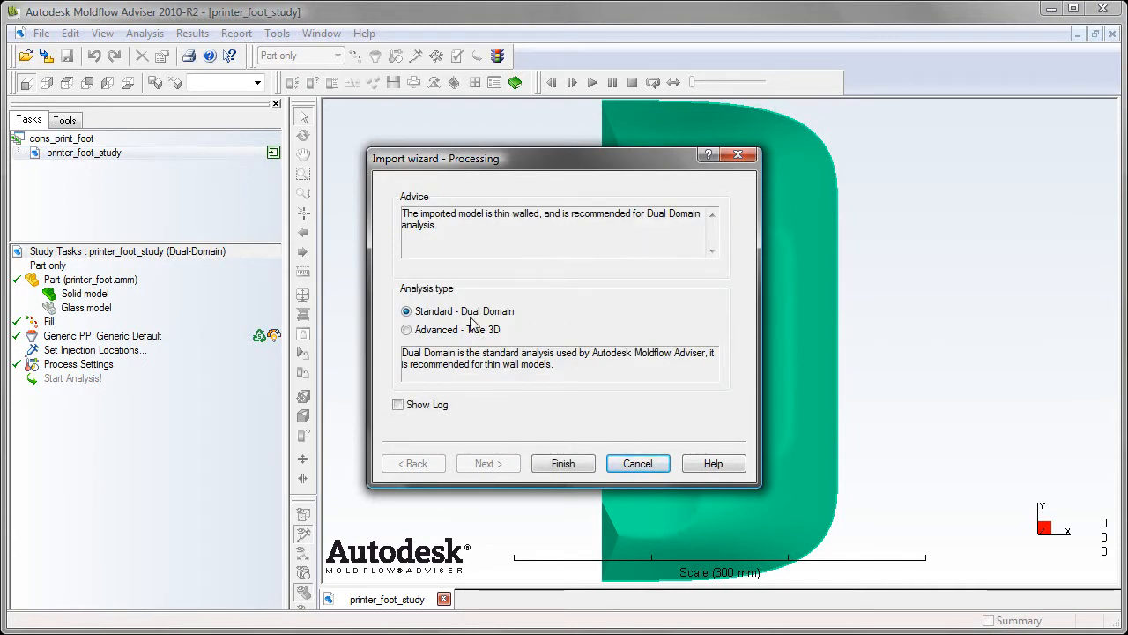
click(563, 461)
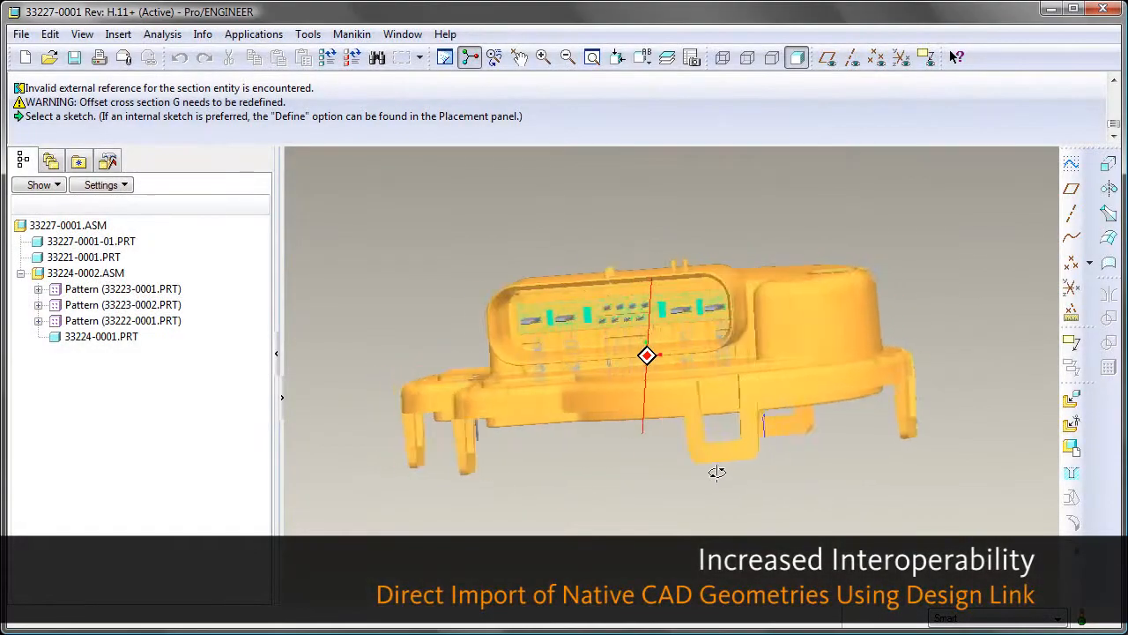
drag(716, 473, 778, 487)
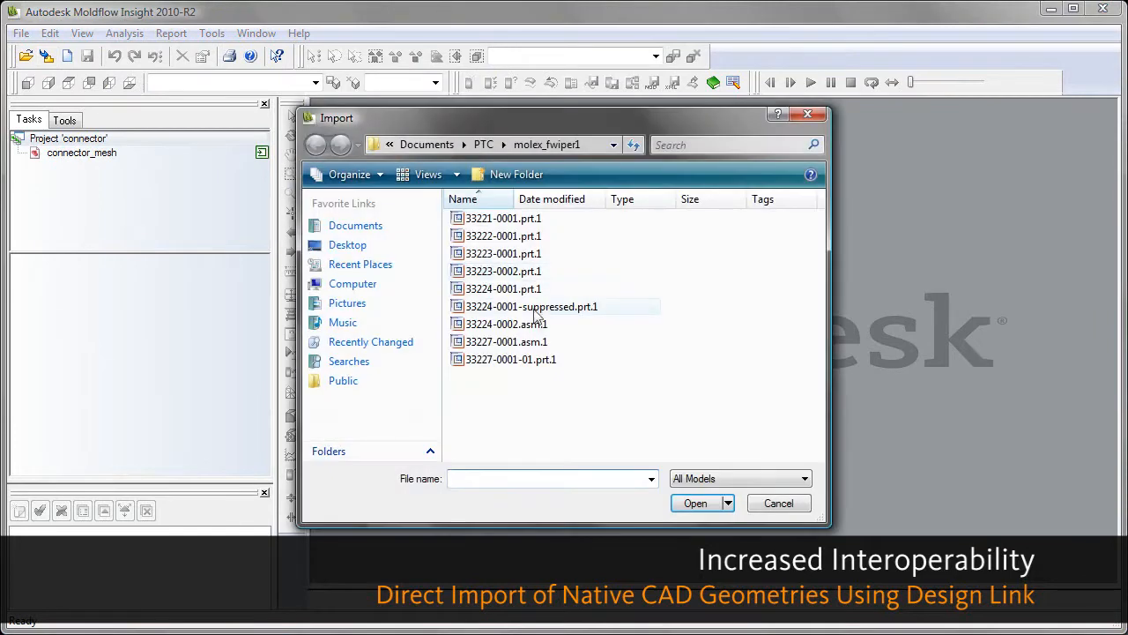
- Import the 33227-0001 connector assembly as Solid 3D via Direct Import using Design Link and view it from above
click(695, 502)
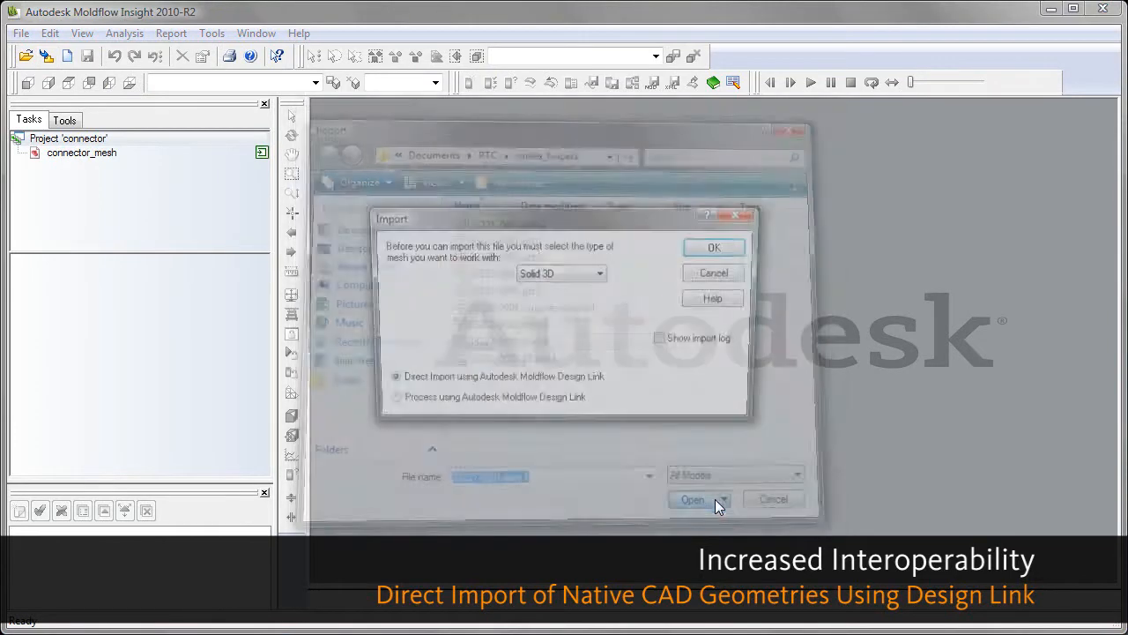
click(693, 499)
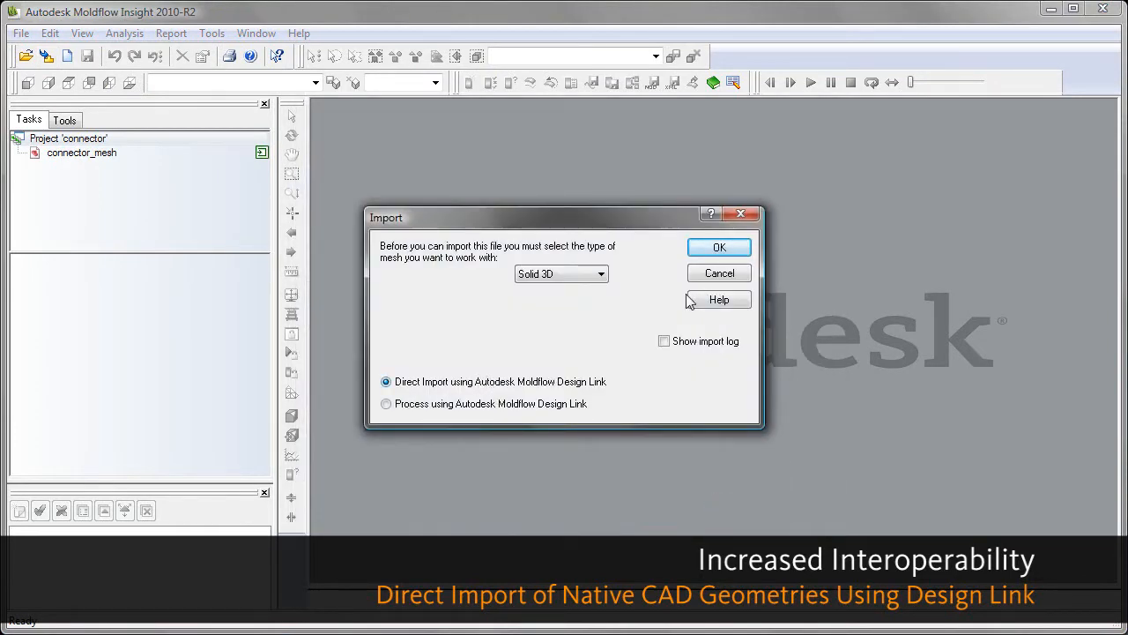
click(719, 247)
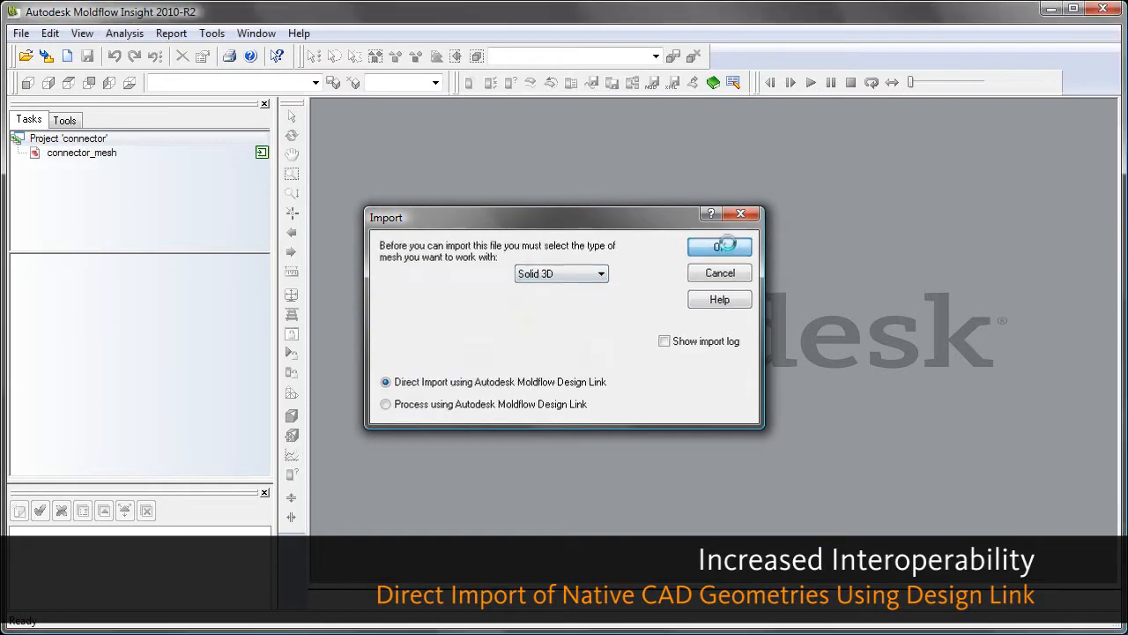
click(720, 247)
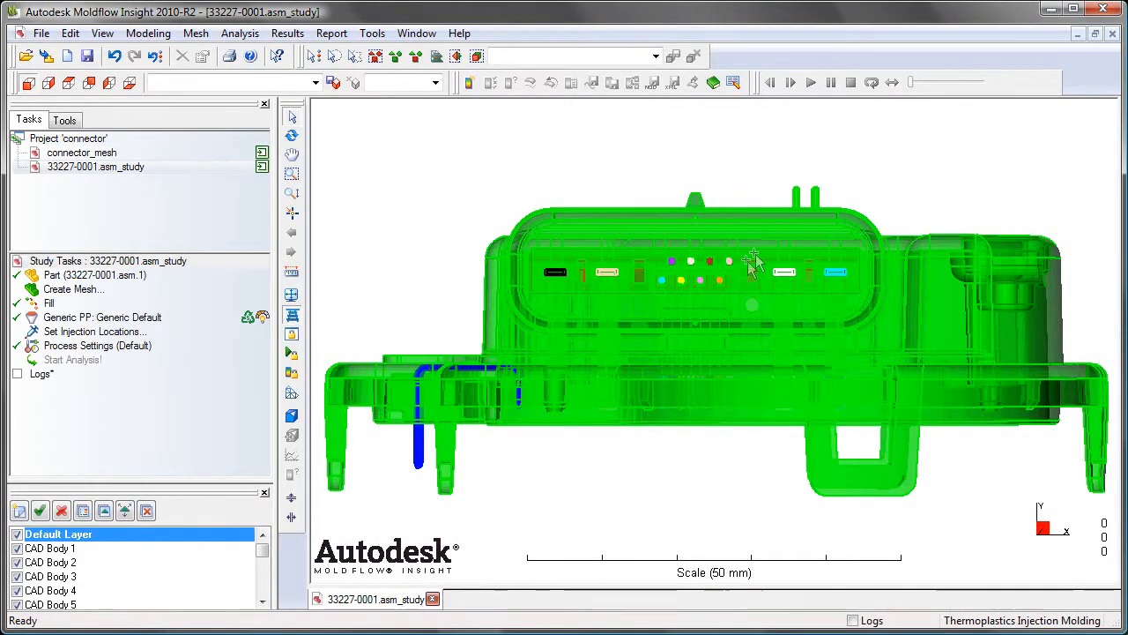
drag(749, 265, 561, 321)
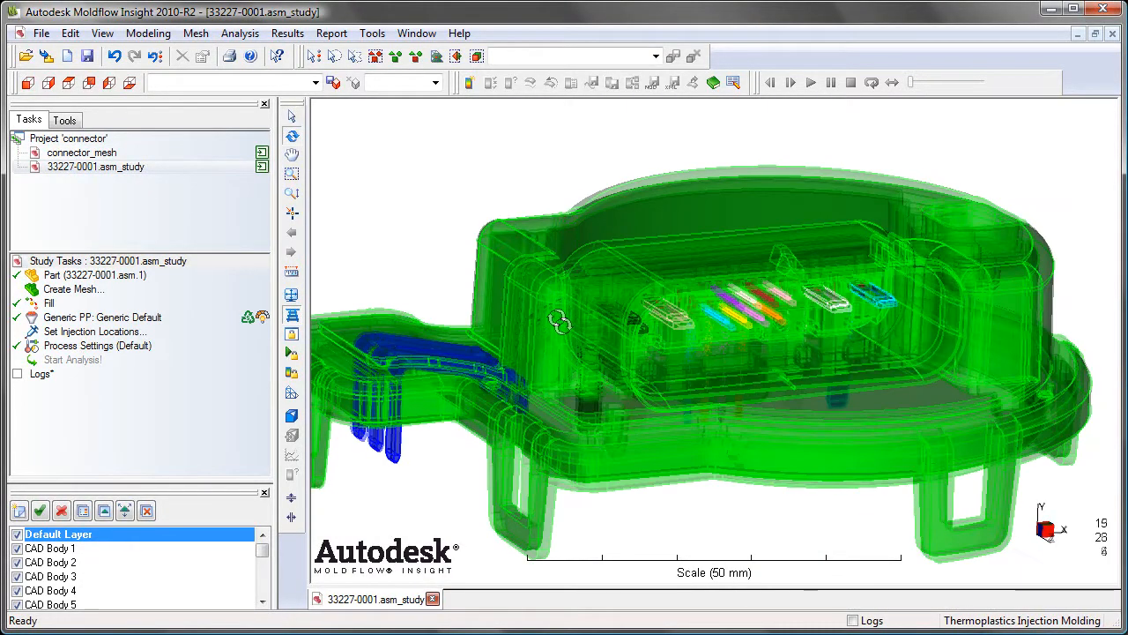
drag(561, 321, 727, 364)
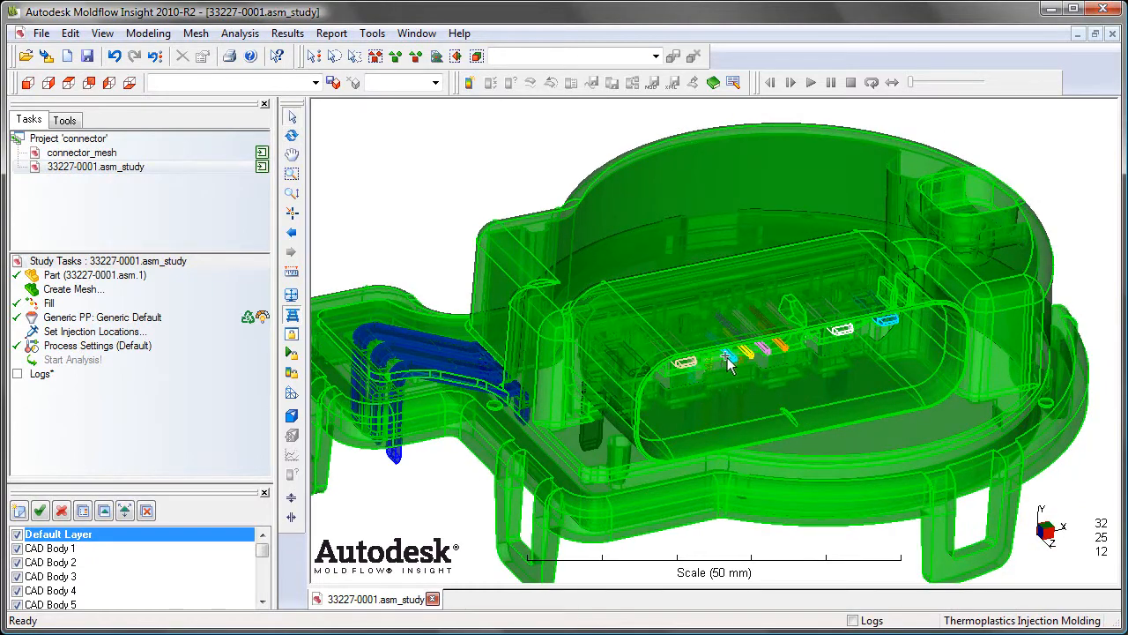
- Apply a 1 mm global edge length with minimum 4 elements through thickness in Define Mesh Density
click(196, 32)
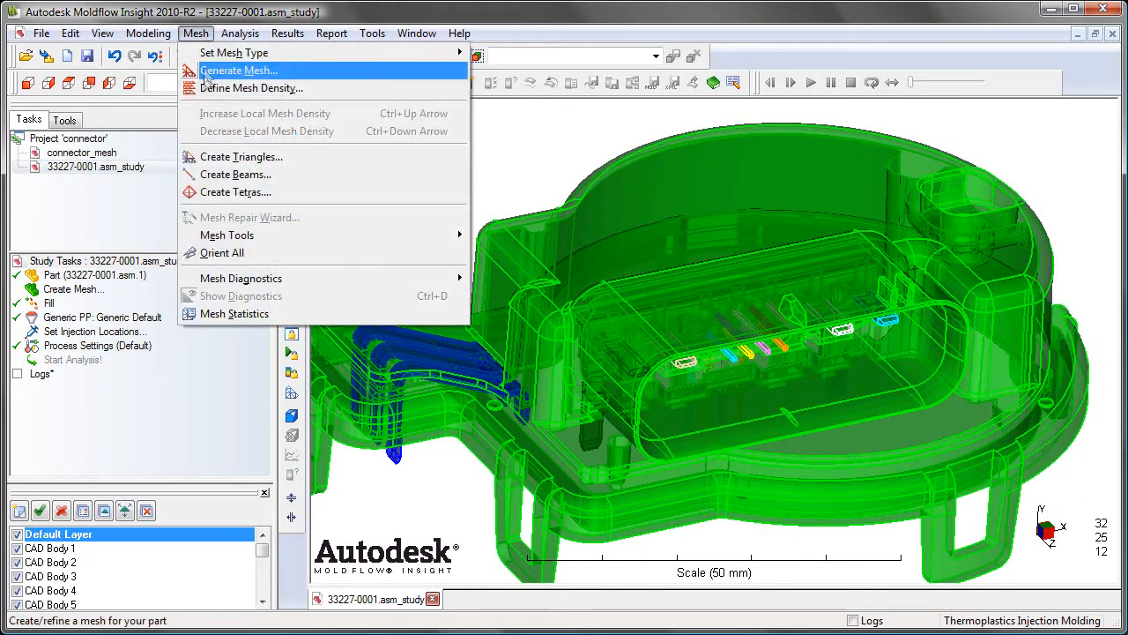
click(250, 88)
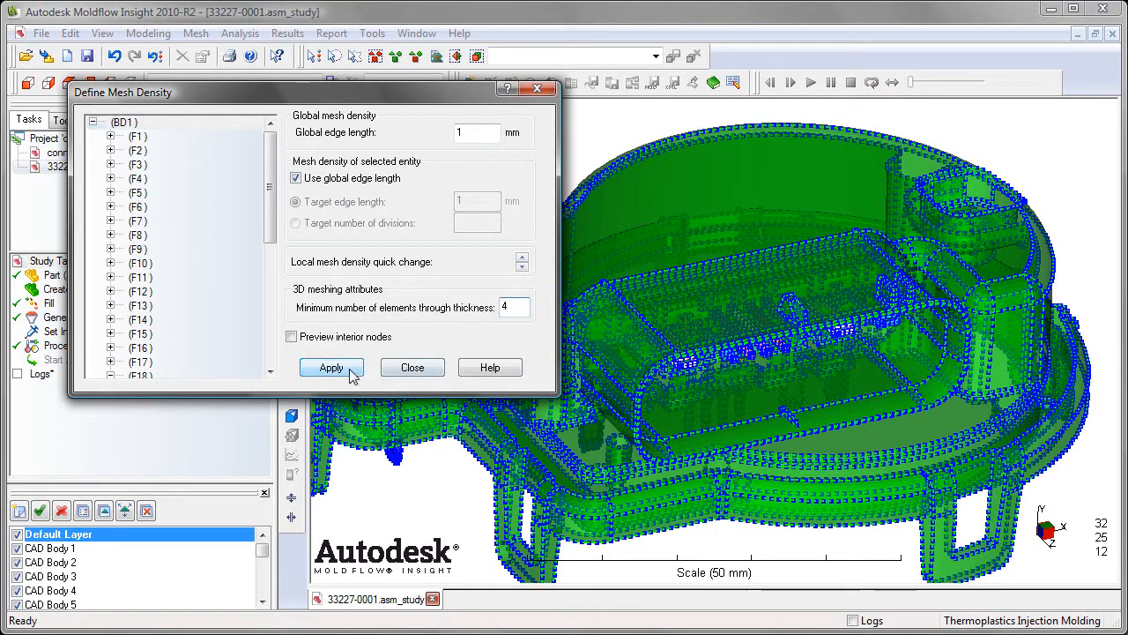
click(331, 369)
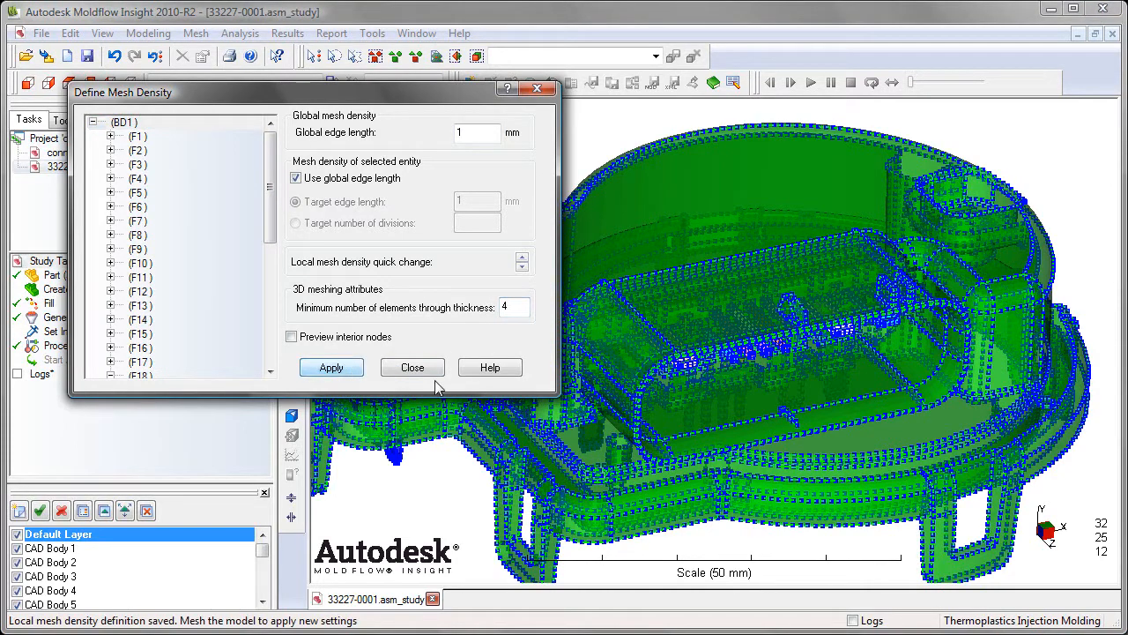
click(412, 367)
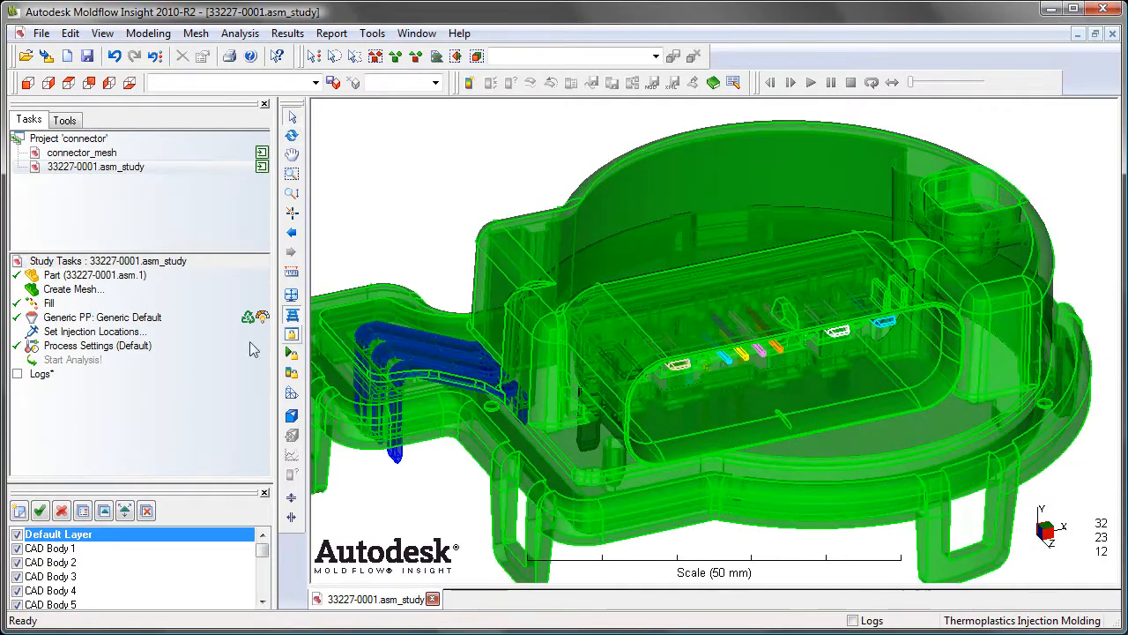
click(63, 120)
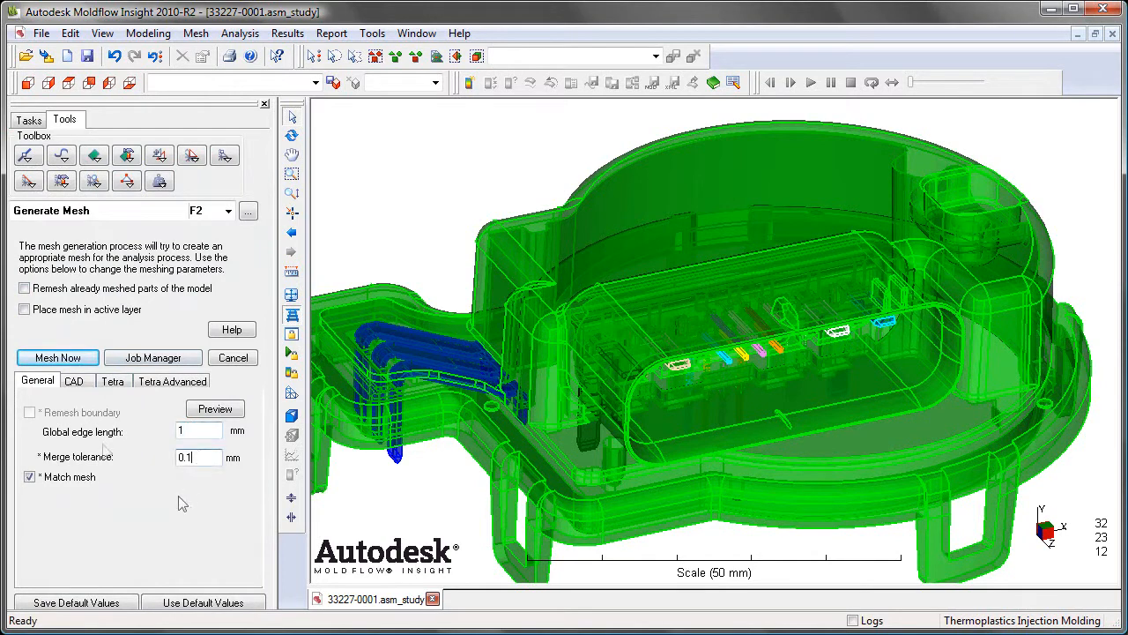
- Enable Chord angle control on the CAD settings and choose Advancing Front as the 3D mesher
click(74, 381)
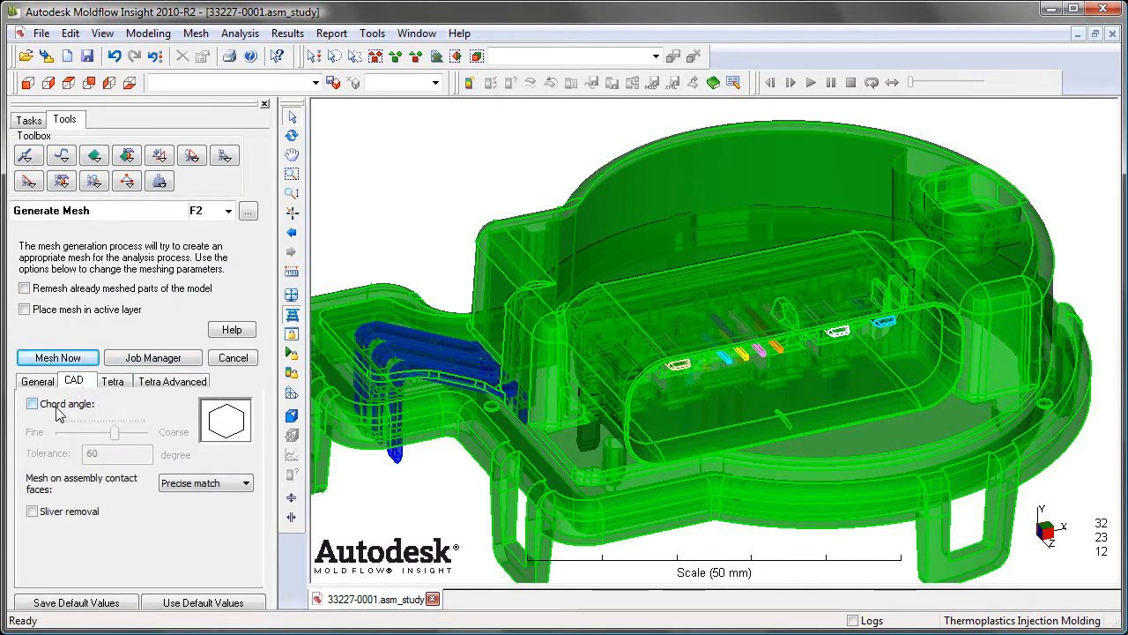
click(31, 404)
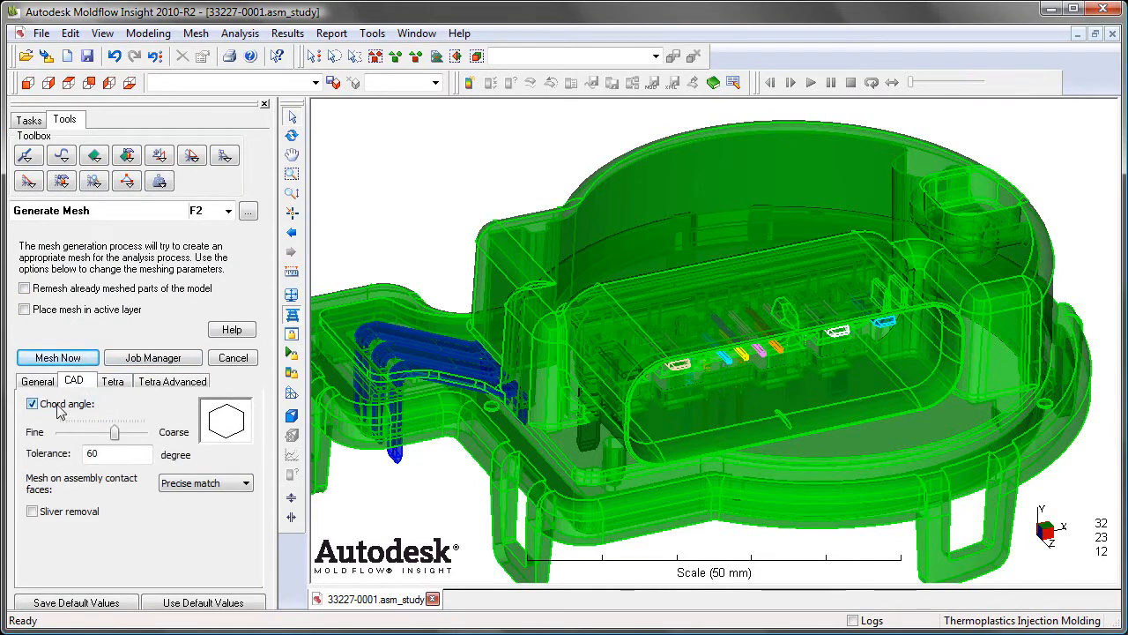
click(113, 381)
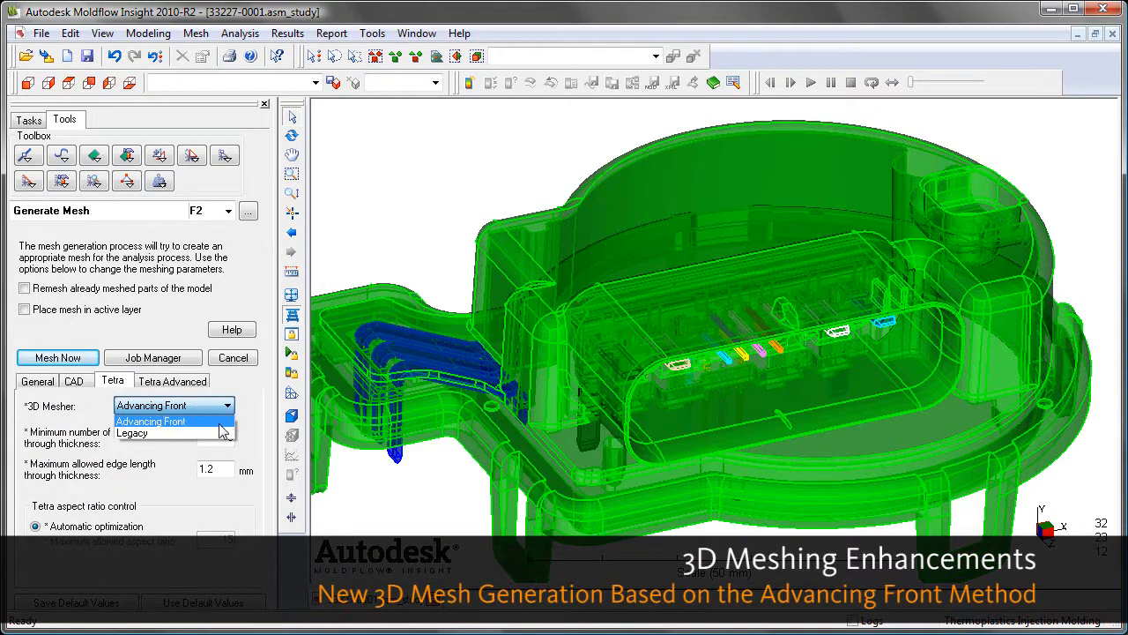
click(152, 419)
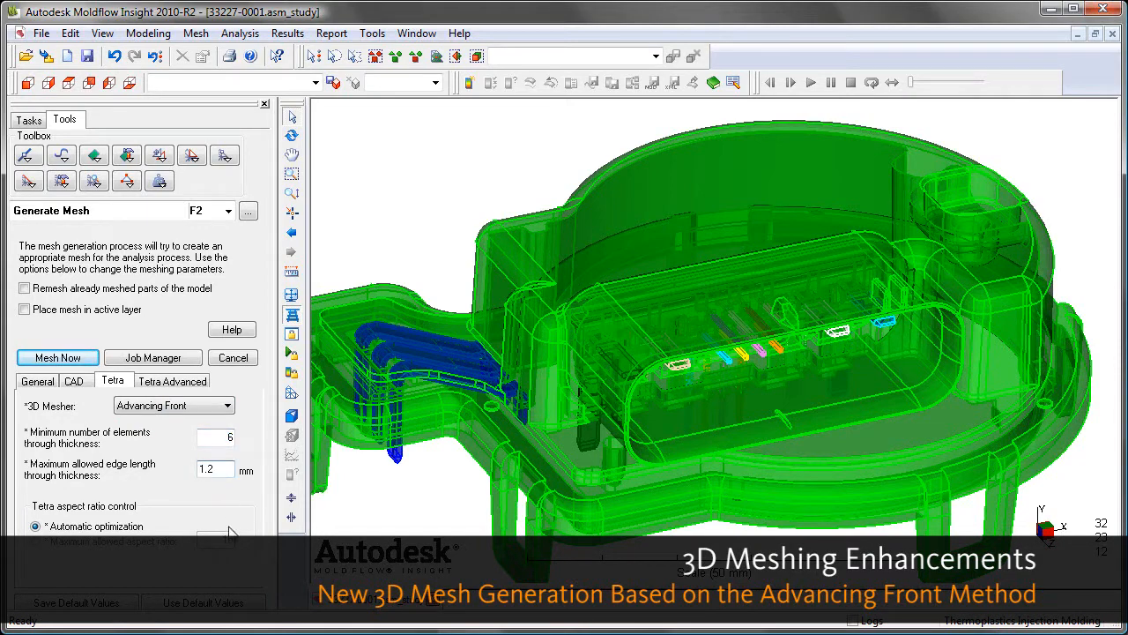
click(37, 381)
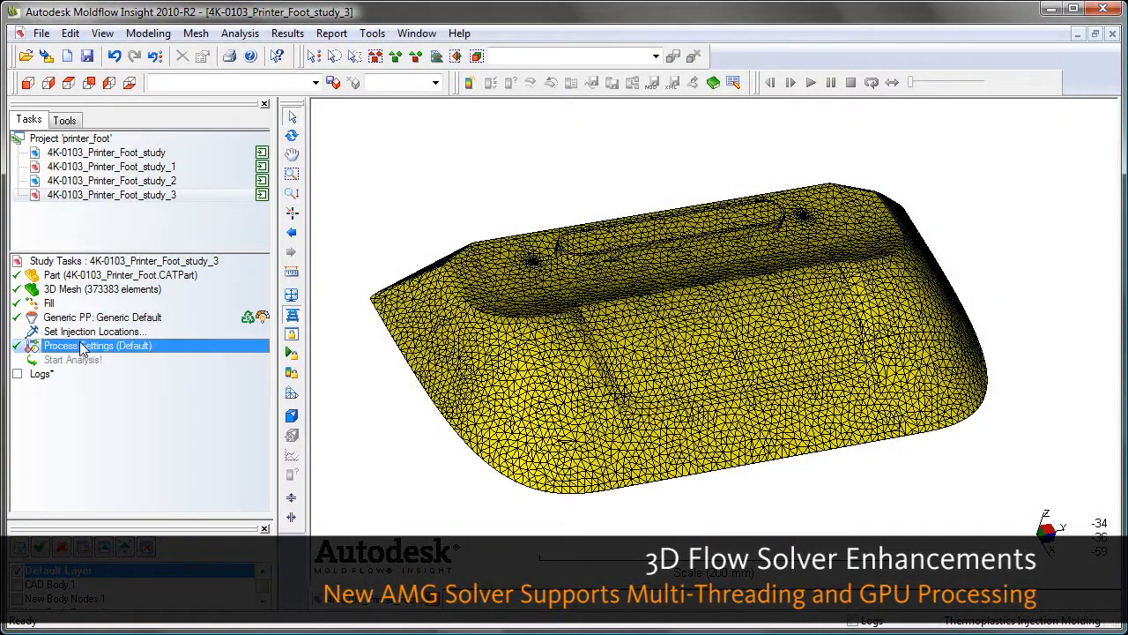
- In the thermoplastics solver parameters, enable Use GPU card with 2 parallel threads and confirm
double_click(97, 343)
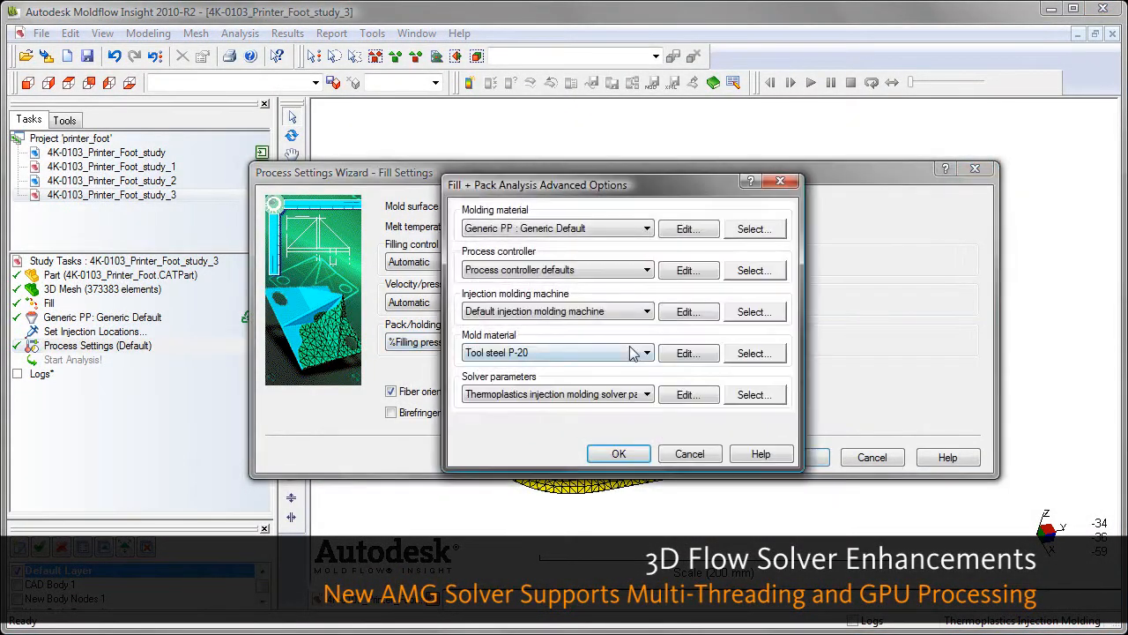
click(688, 394)
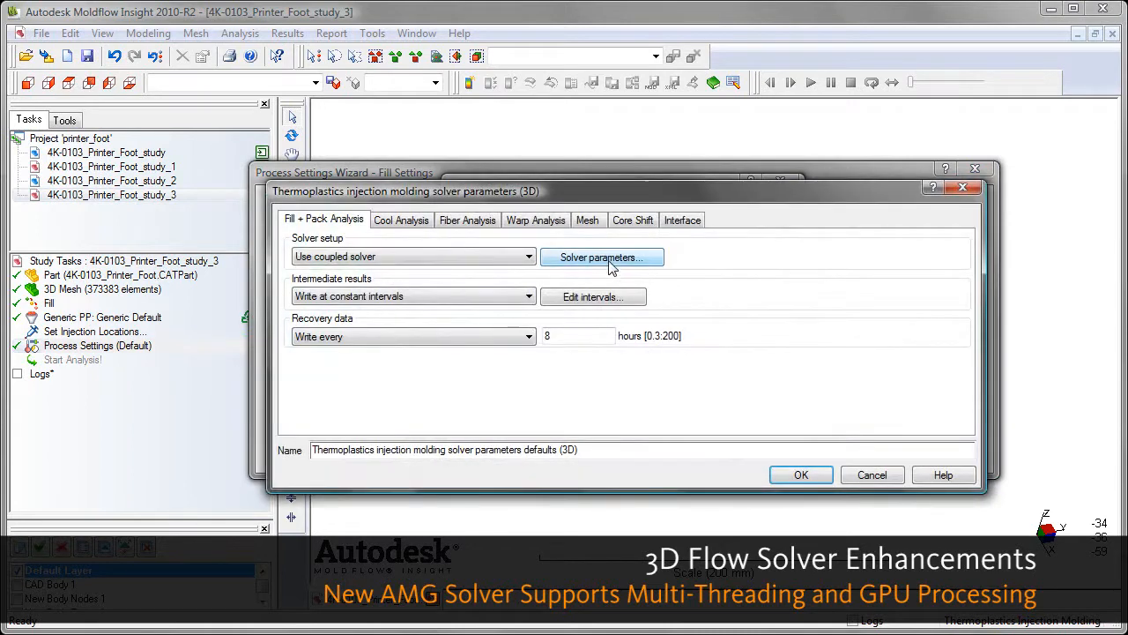
click(603, 257)
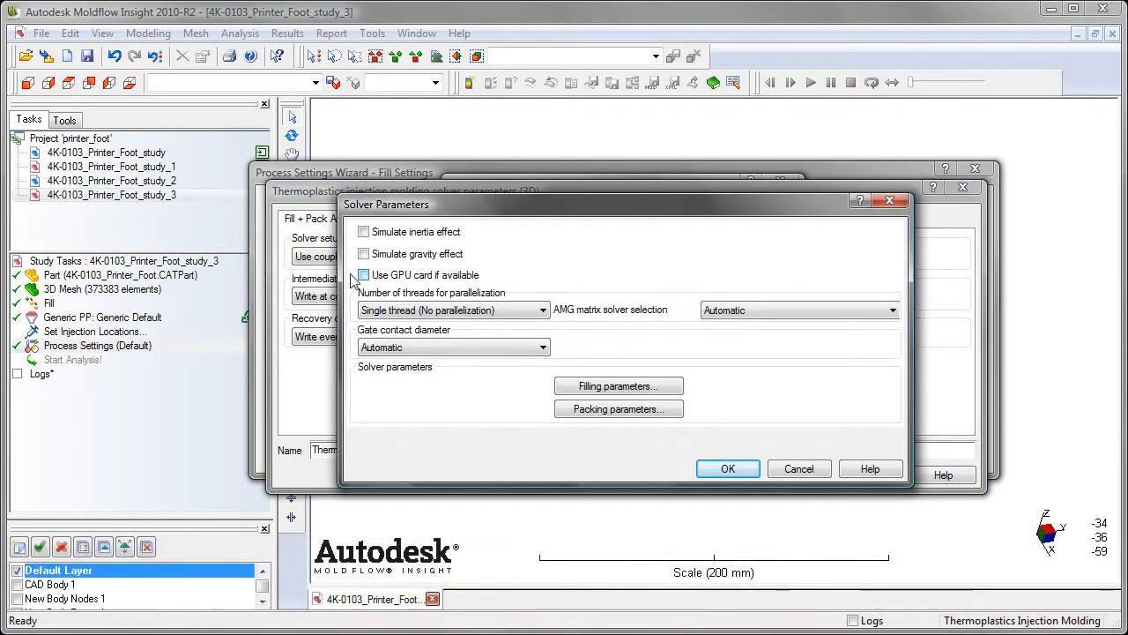
click(364, 275)
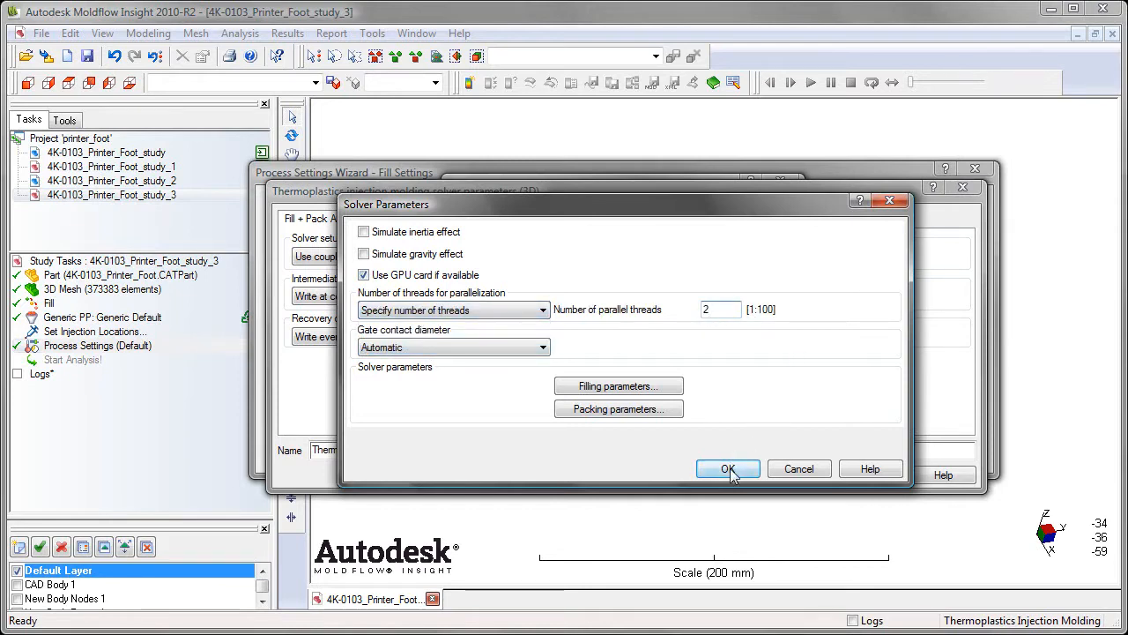
click(727, 469)
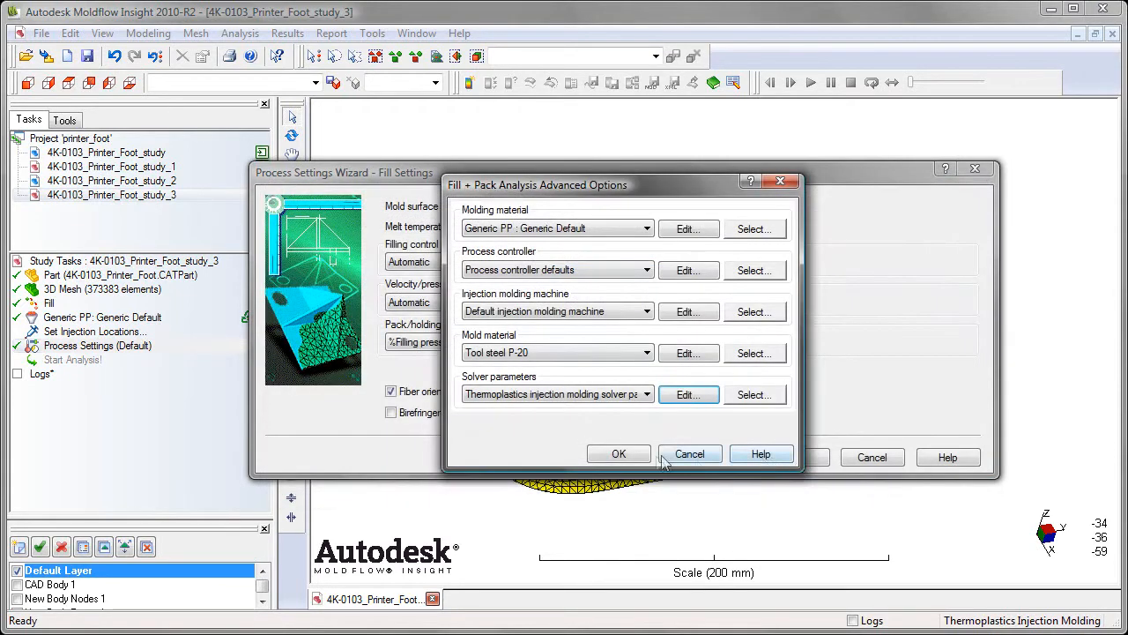